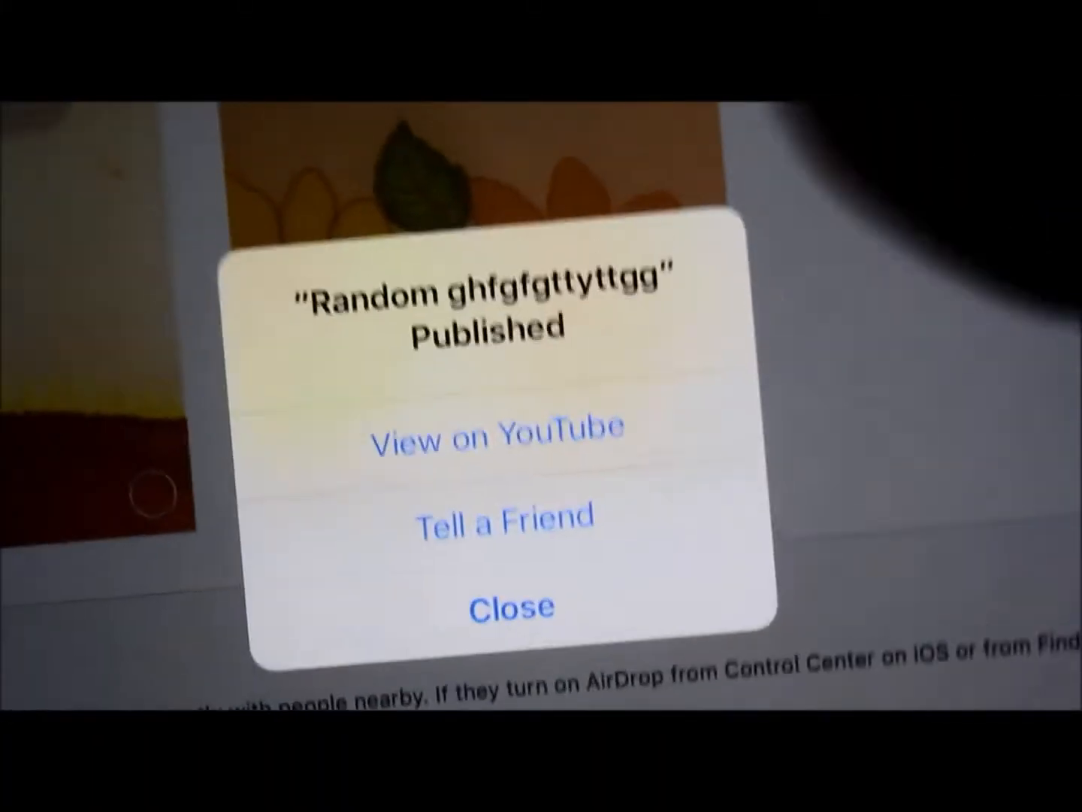
From iMovie's Published alert, open 'Random ghfgfgttyttgg' on its YouTube watch page.
click(498, 439)
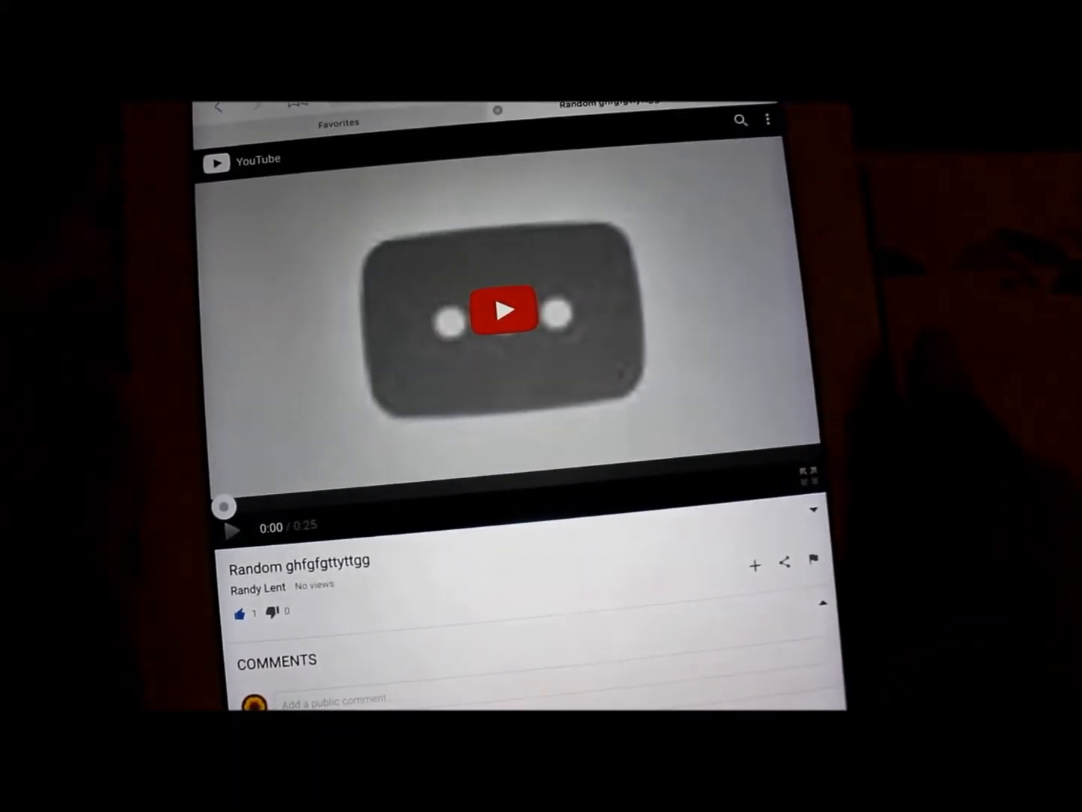
click(502, 312)
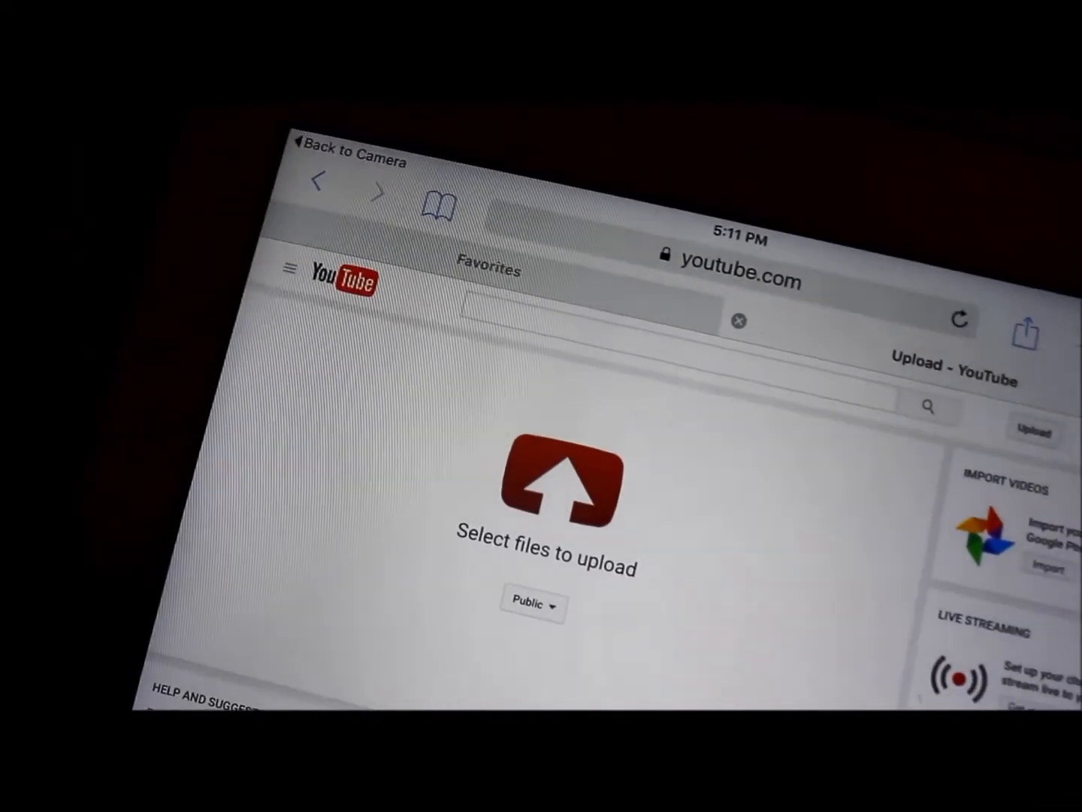
Pick Photo Library for upload and preview a Sunday video from Moments.
click(554, 485)
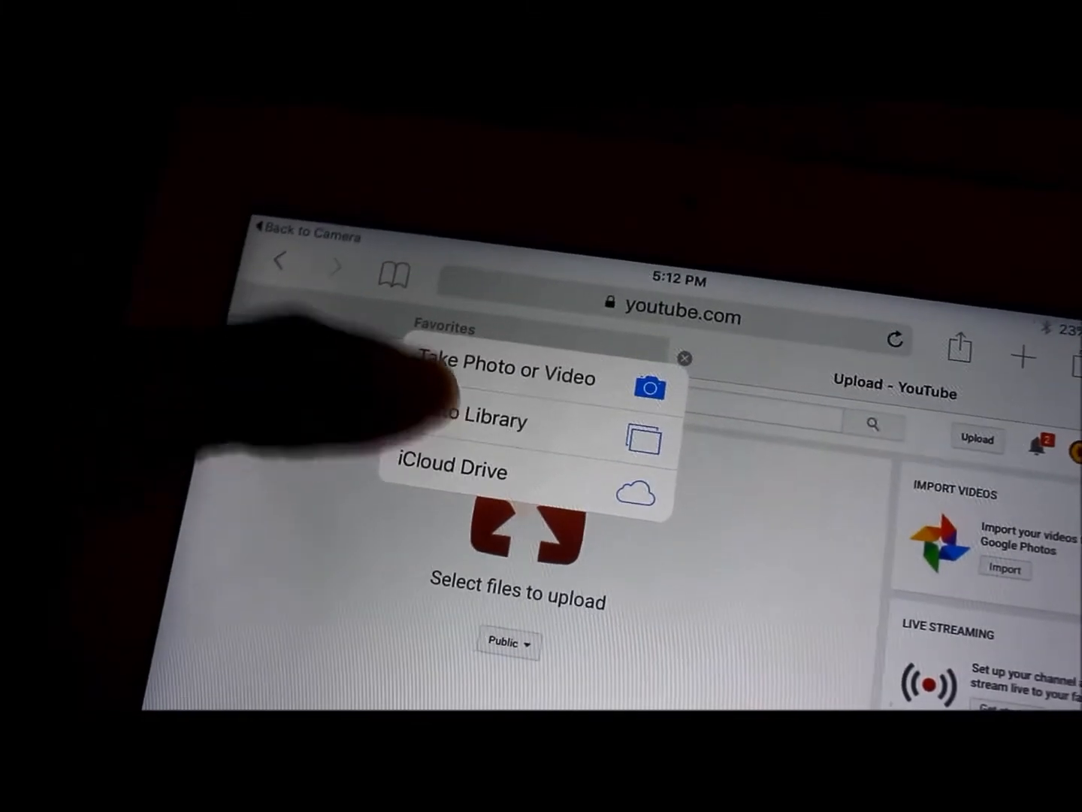
click(469, 420)
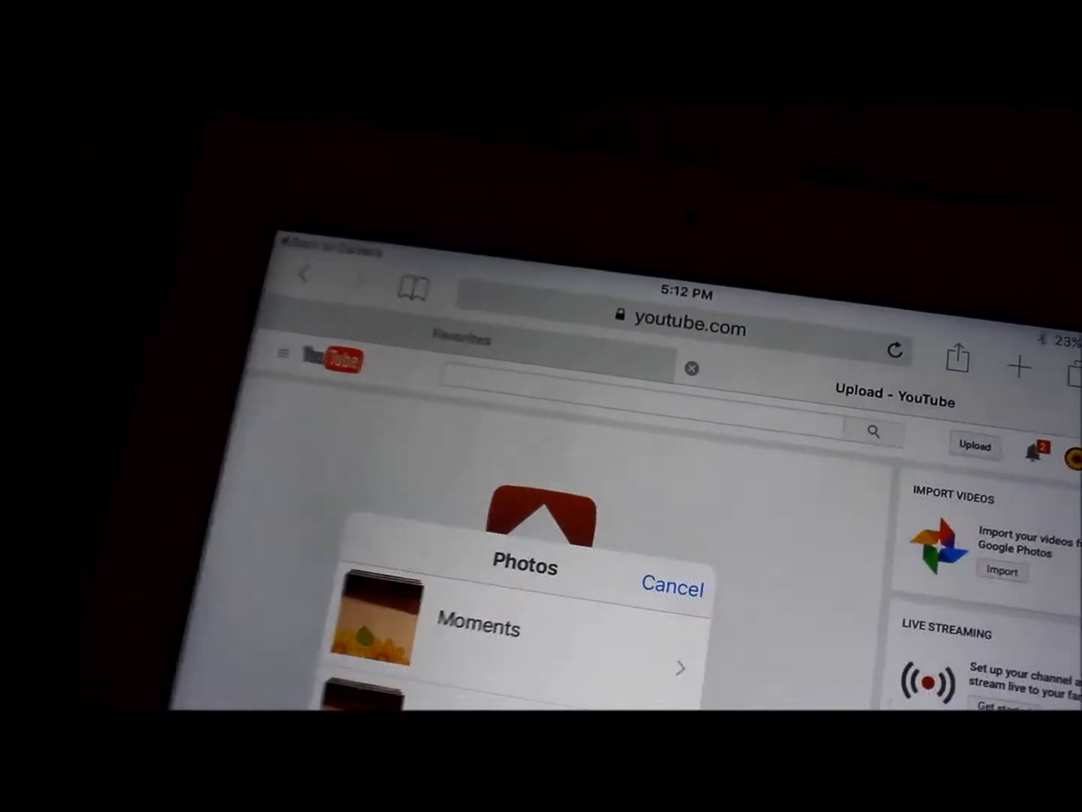
click(478, 628)
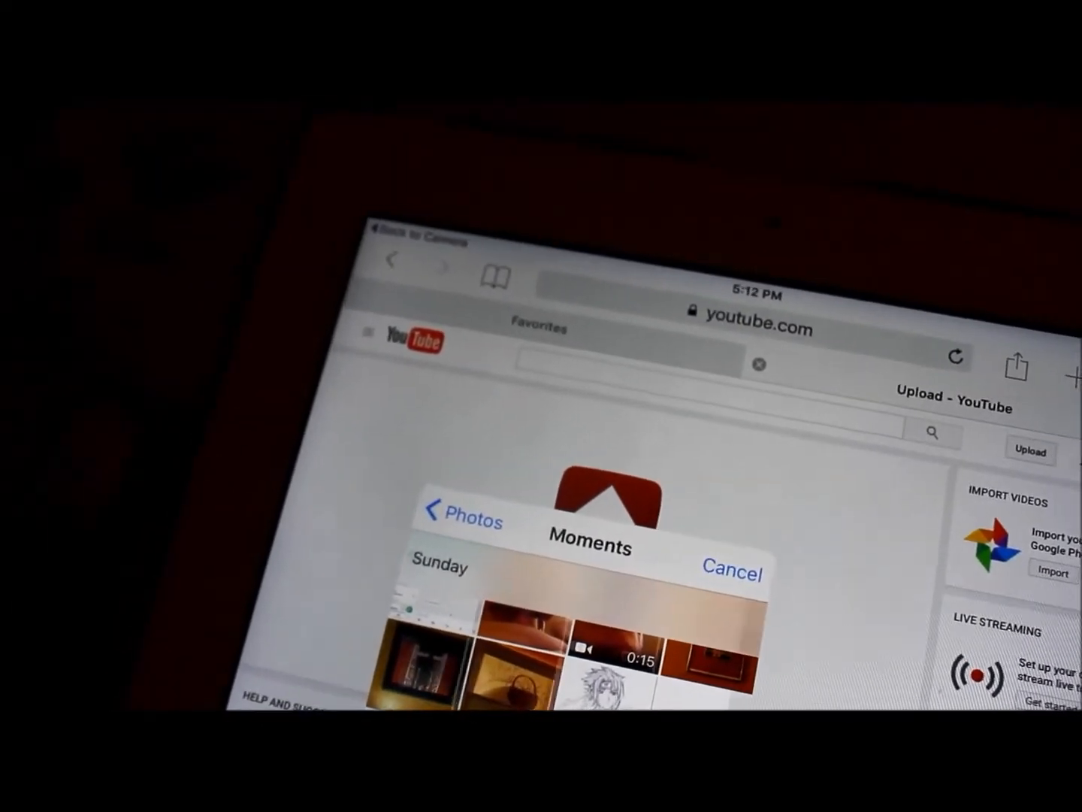
click(617, 658)
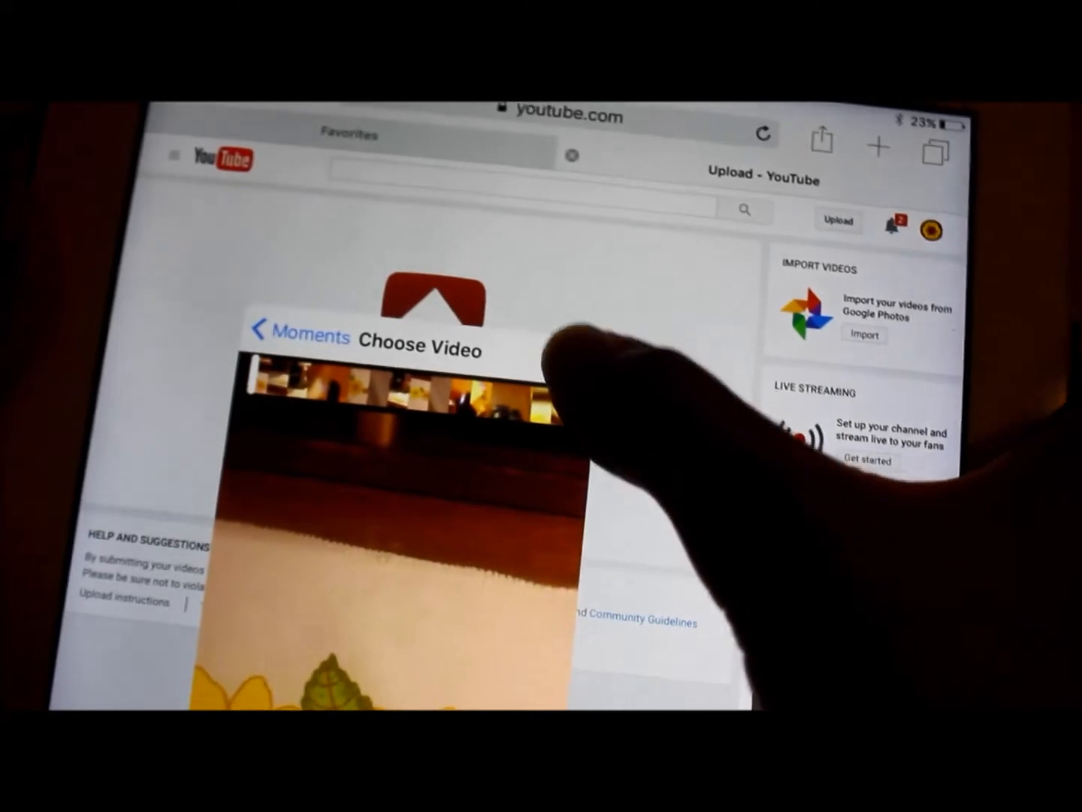